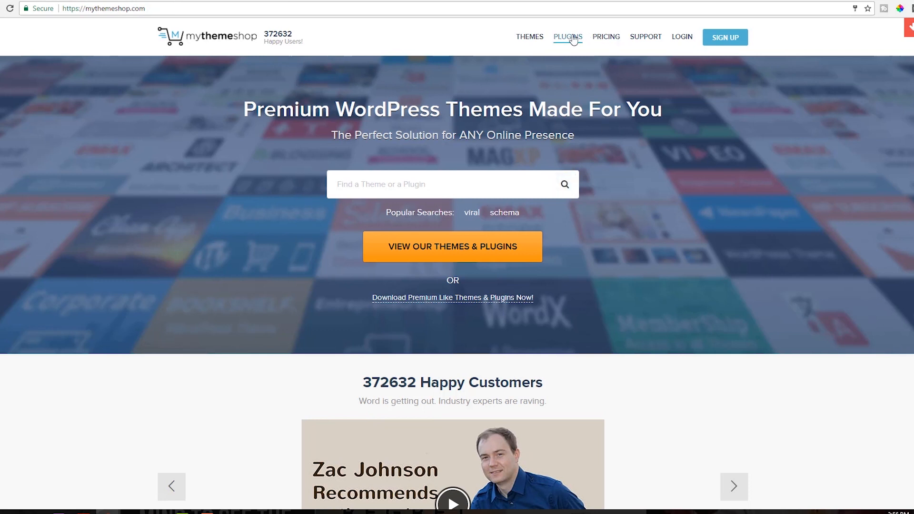
# Step: Open MyThemeShop's Plugins catalogue and scroll down through the 29 plugin listings
pyautogui.click(568, 36)
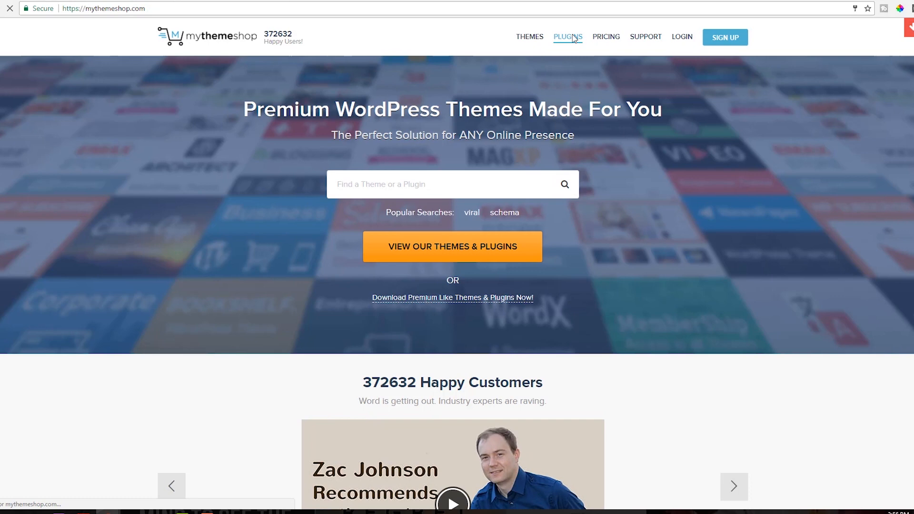
pyautogui.click(567, 36)
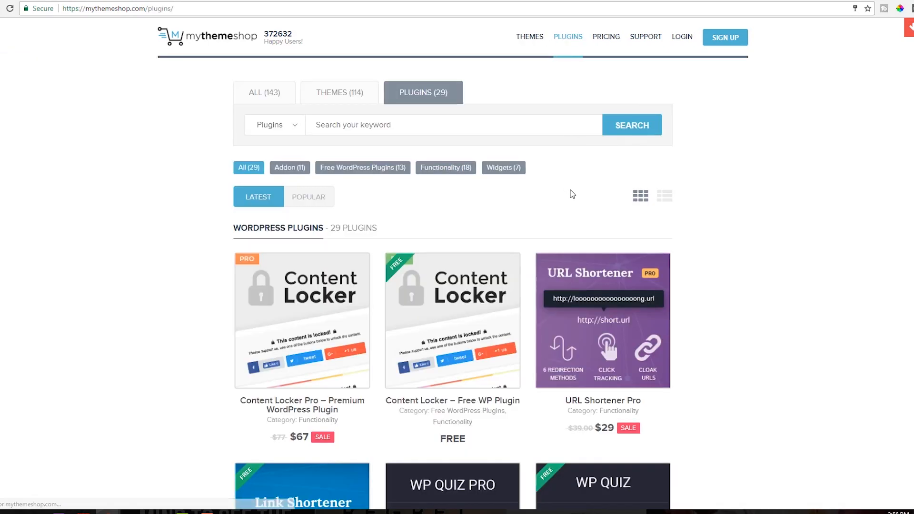
pyautogui.scroll(-3)
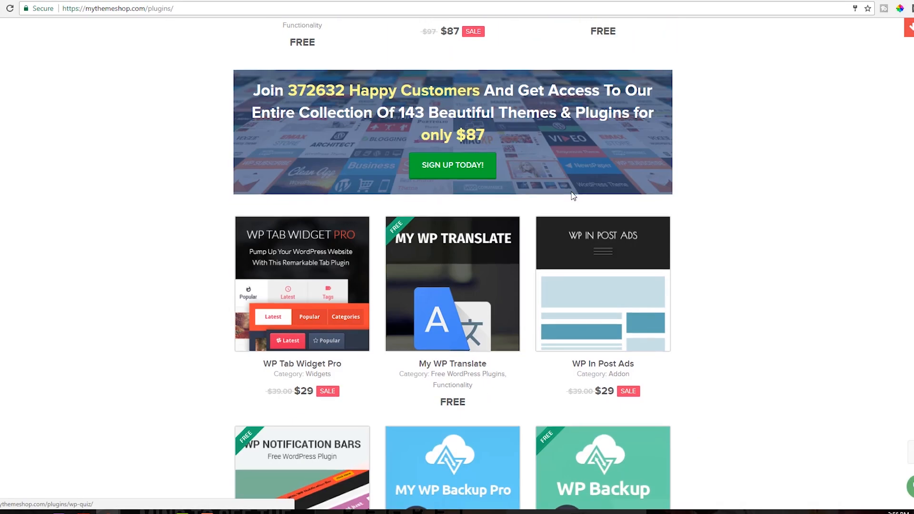
pyautogui.scroll(-3)
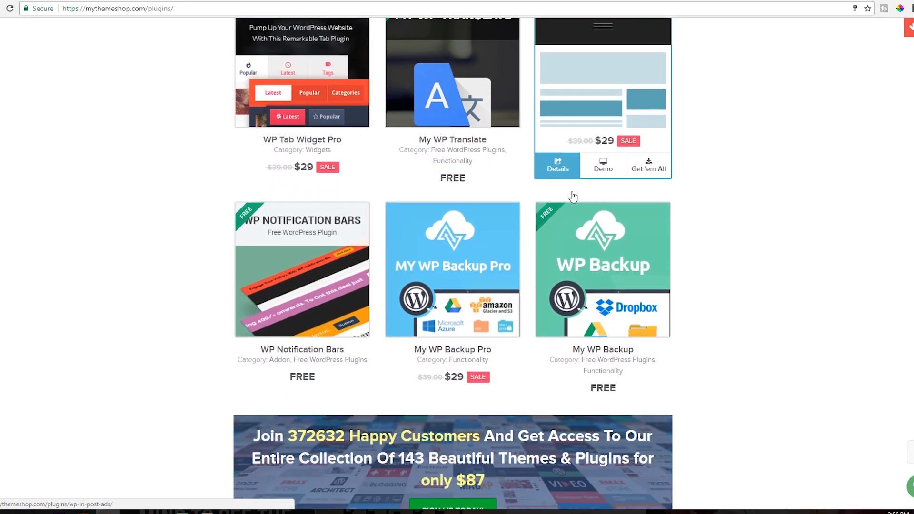
pyautogui.scroll(-3)
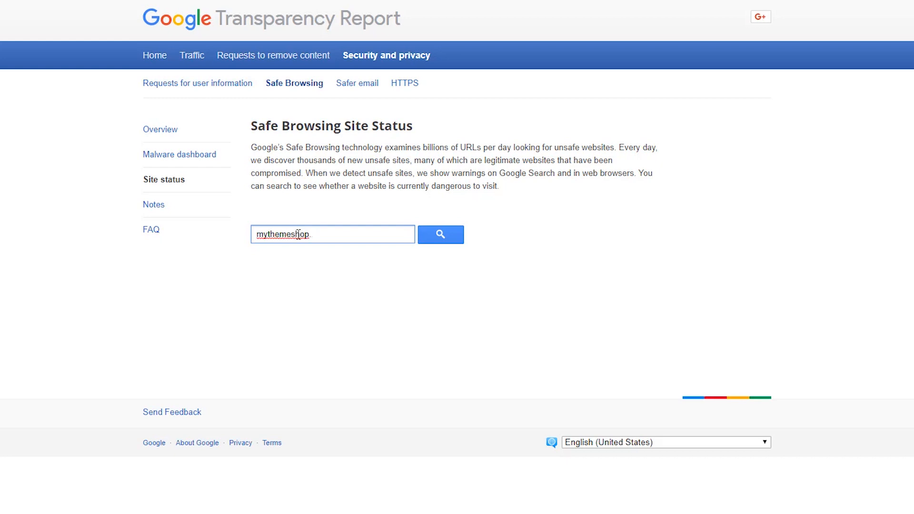
# Step: Check mythemeshop.com in Safe Browsing site status, confirming no unsafe content found
pyautogui.write('com')
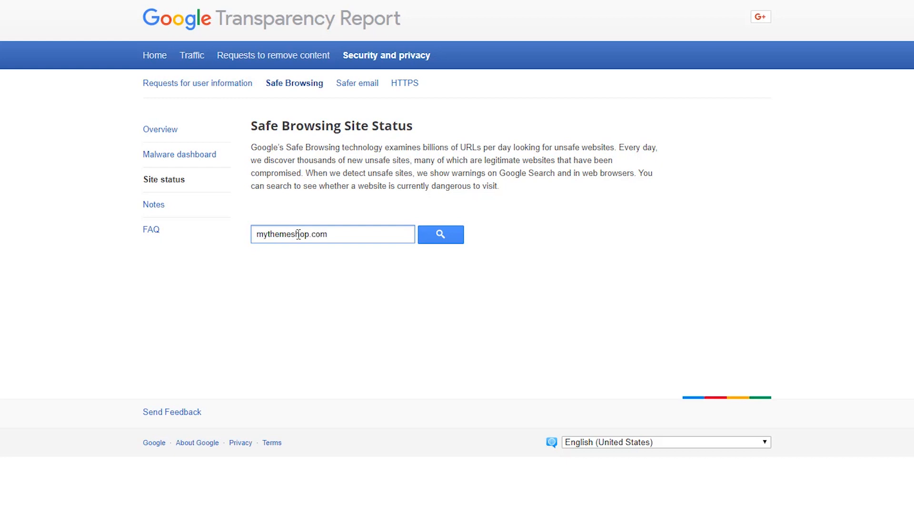
pyautogui.click(440, 234)
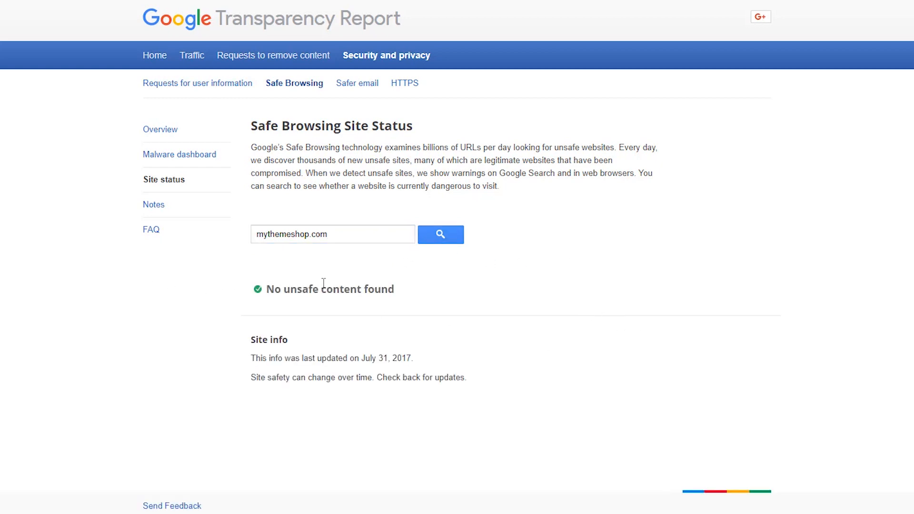
pyautogui.moveTo(406, 296)
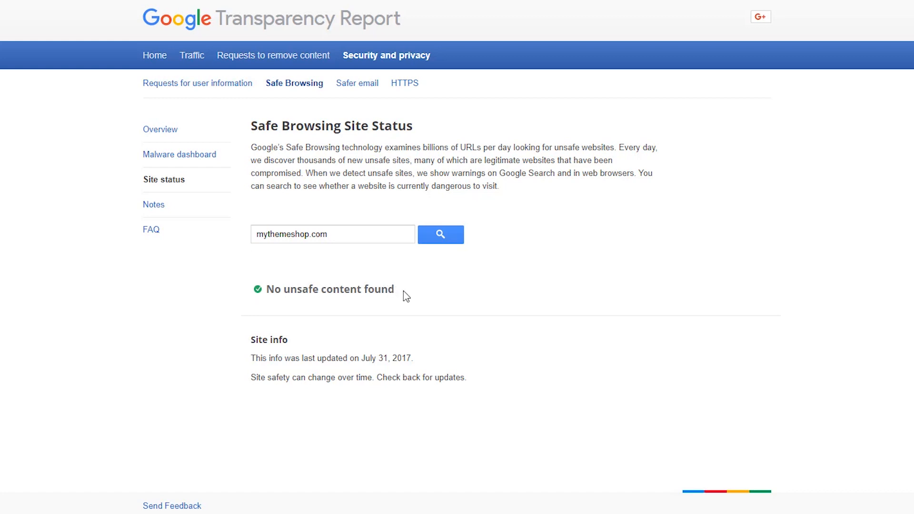
pyautogui.moveTo(378, 310)
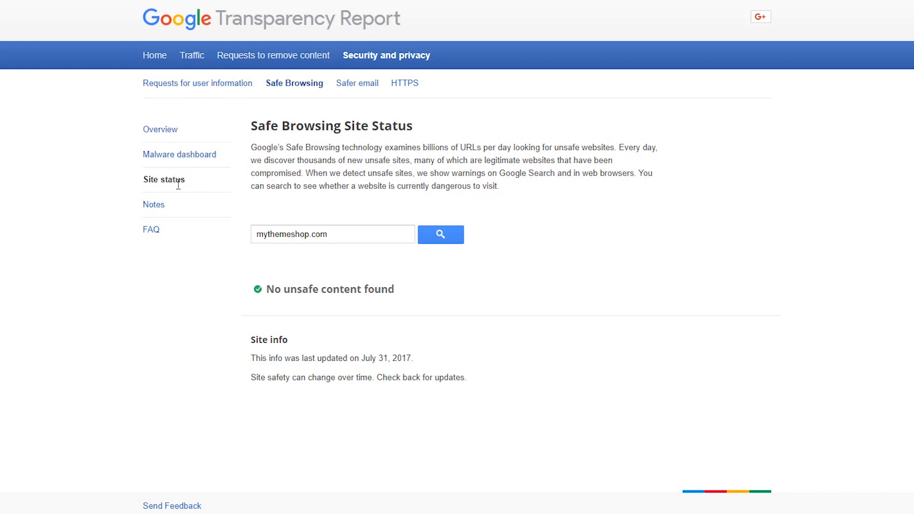
pyautogui.moveTo(151, 229)
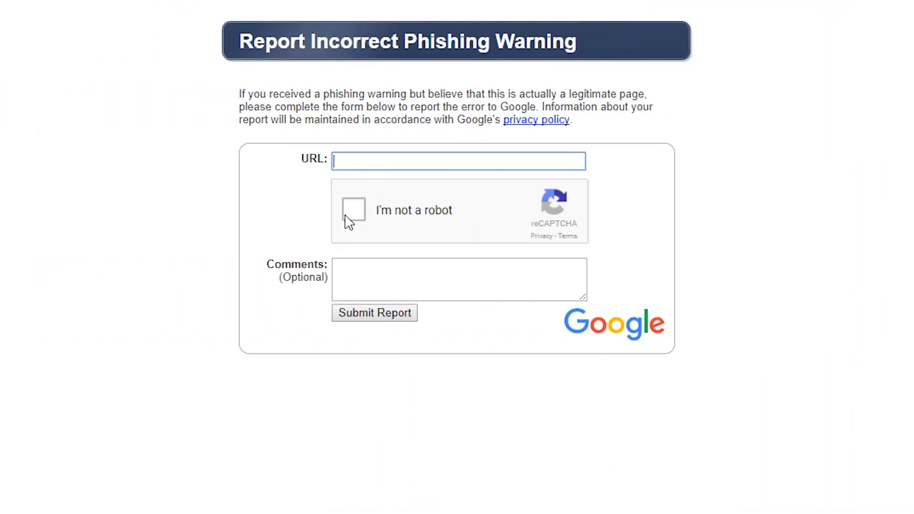
# Step: Open the empty Report Incorrect Phishing Warning form, focusing comments then the URL field
pyautogui.click(459, 279)
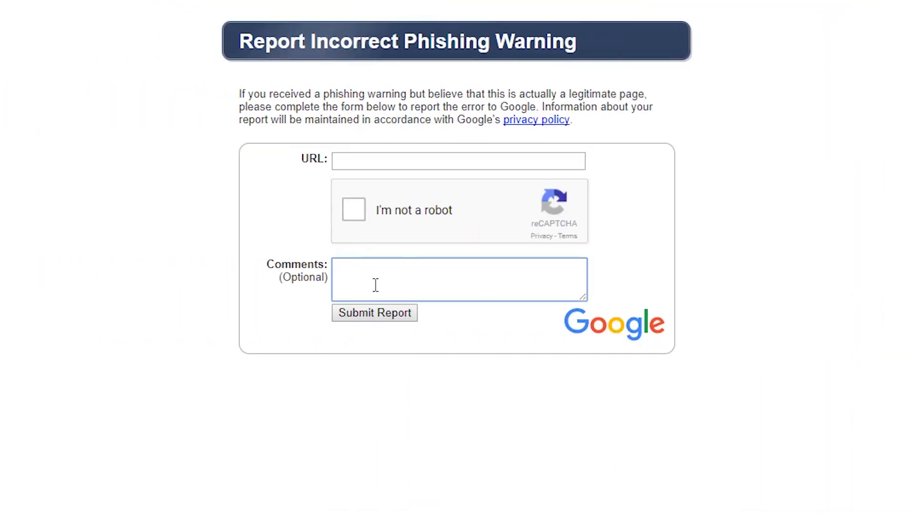
pyautogui.click(458, 160)
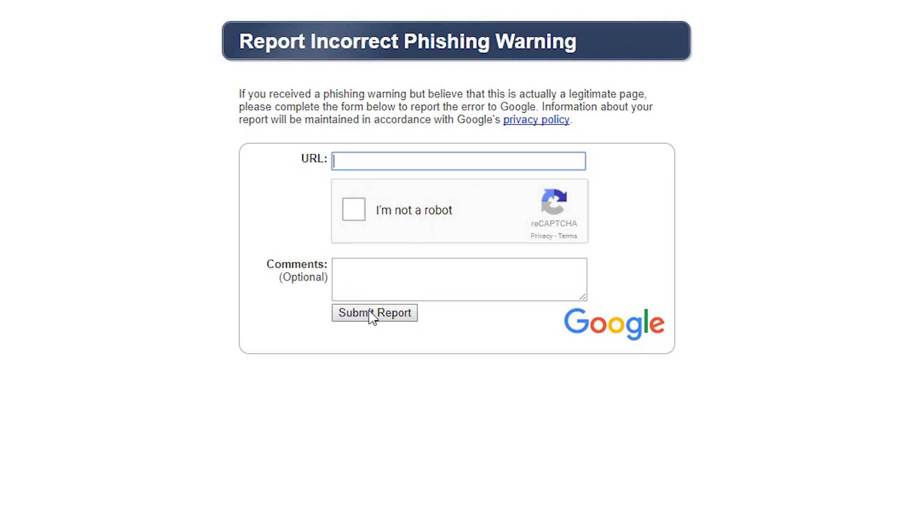
pyautogui.moveTo(504, 368)
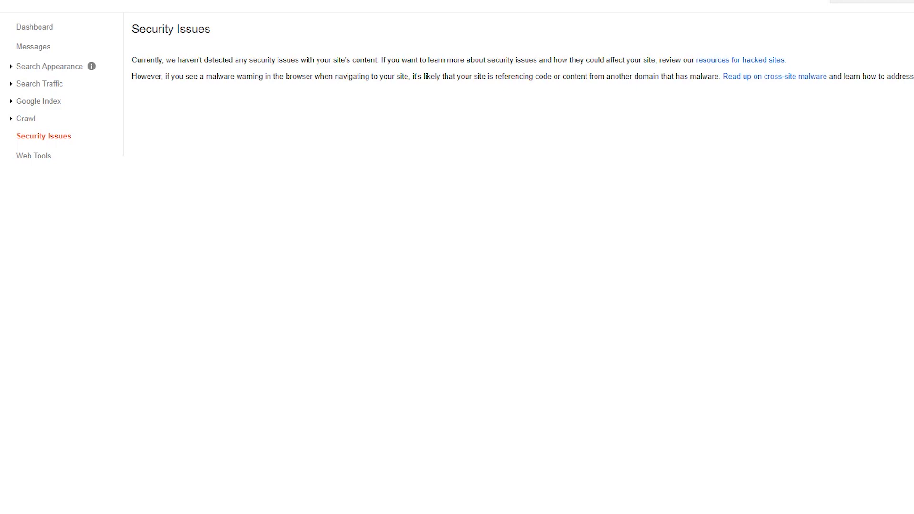
pyautogui.moveTo(164, 78)
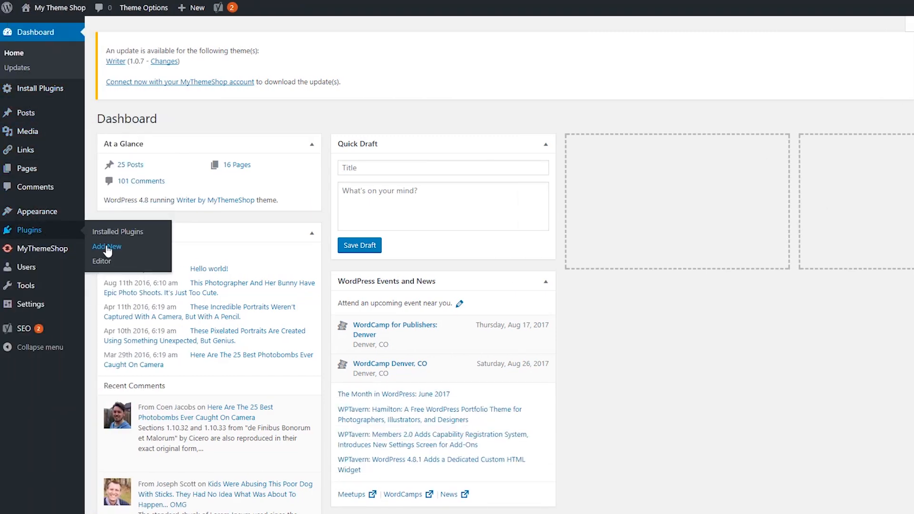
# Step: Search Add Plugins for 'security' and open Wordfence Security's details
pyautogui.click(106, 247)
pyautogui.write('securi')
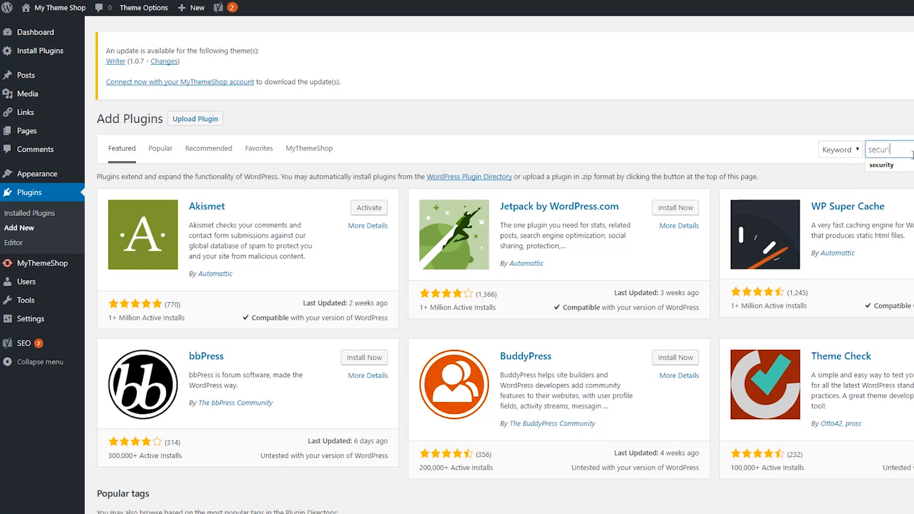
pyautogui.press('Enter')
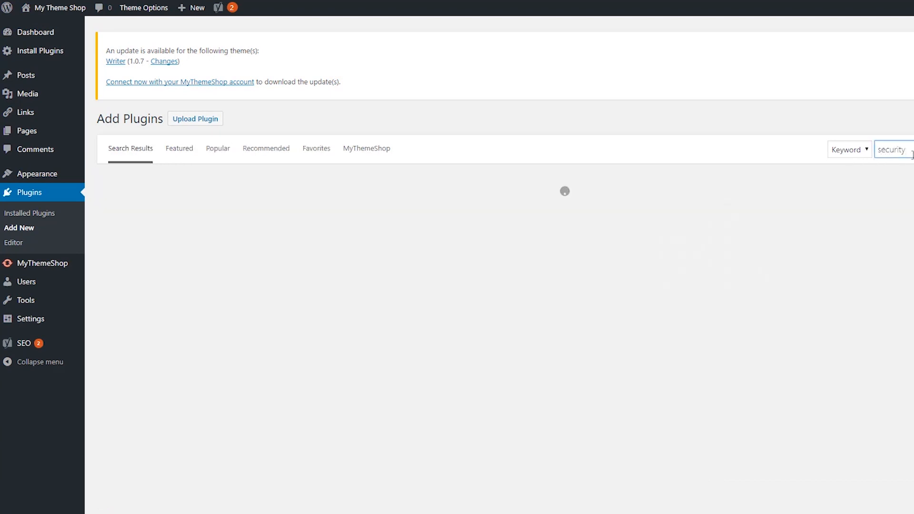
pyautogui.write('security')
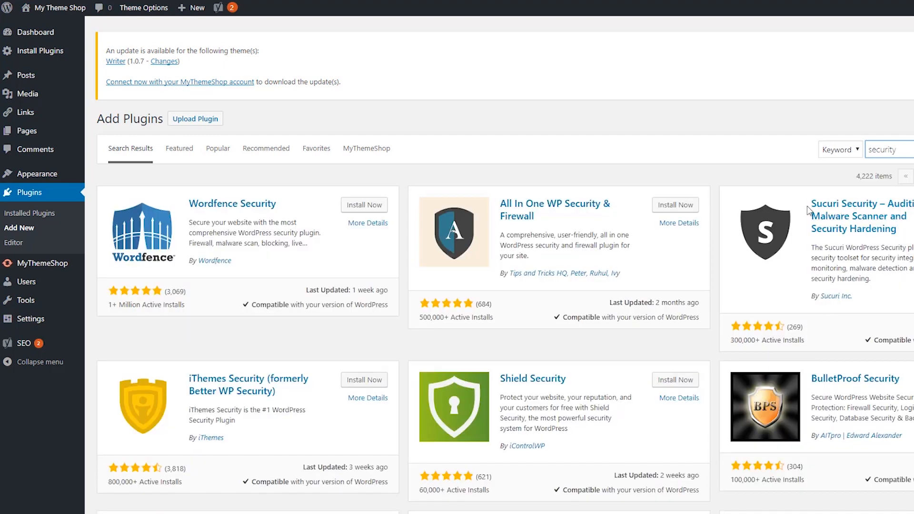
pyautogui.moveTo(785, 325)
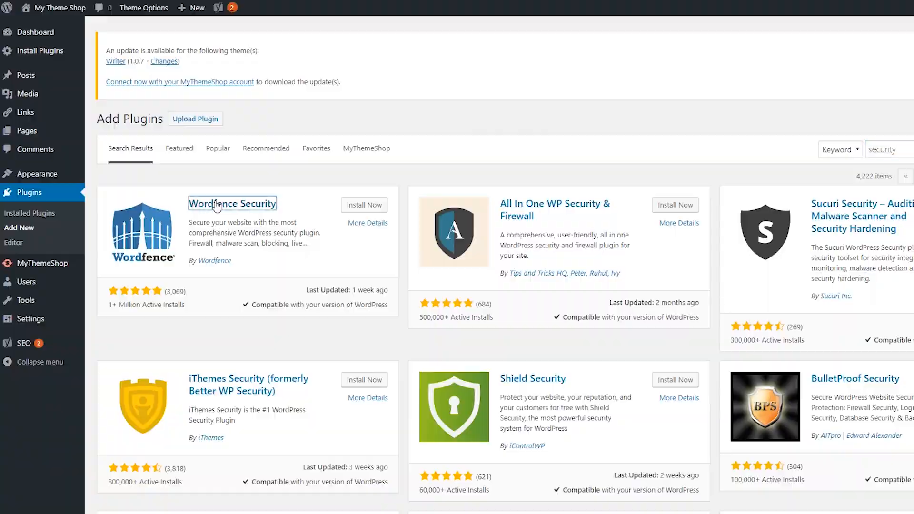
pyautogui.click(232, 204)
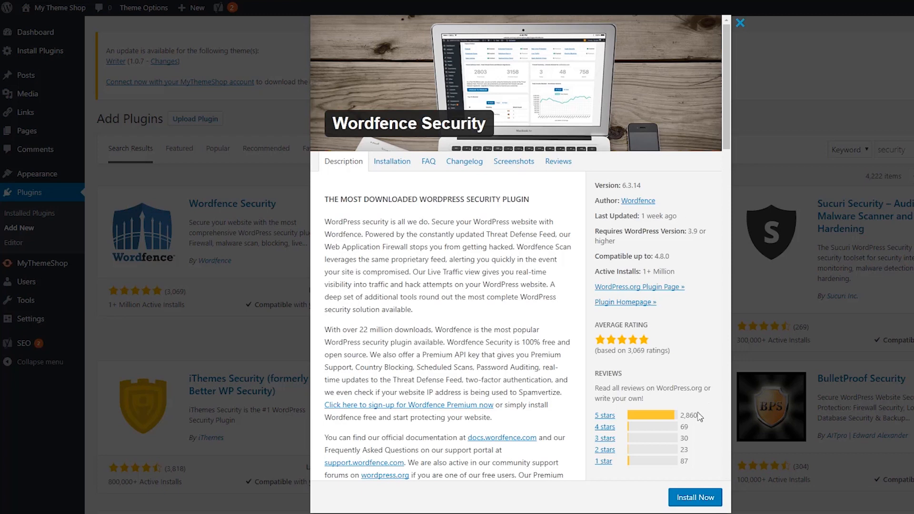
pyautogui.moveTo(658, 328)
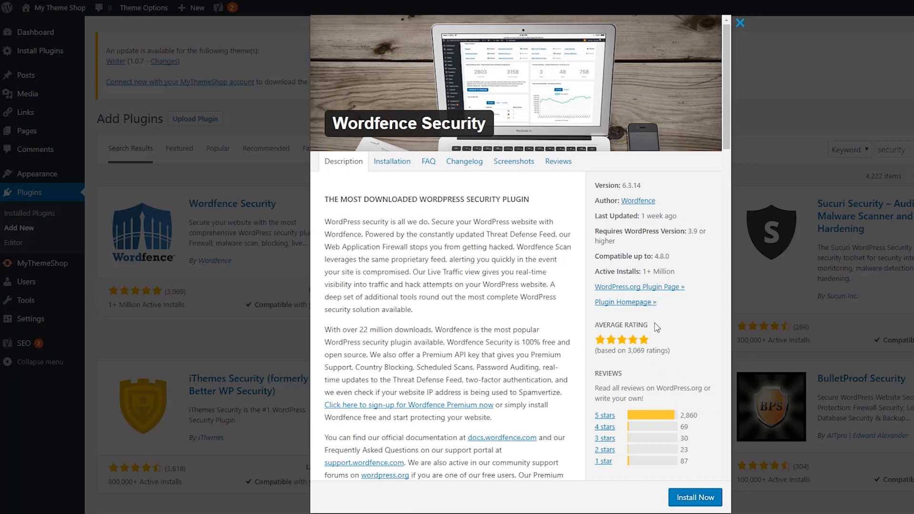